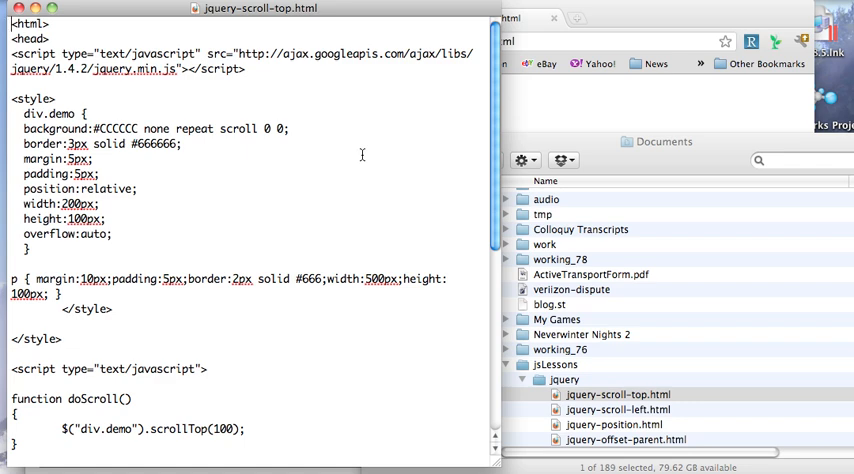
scroll(down, 3)
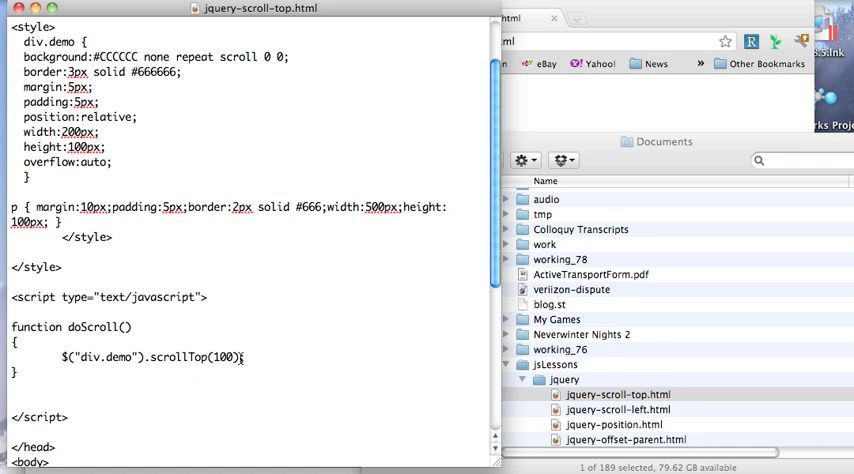
scroll(down, 3)
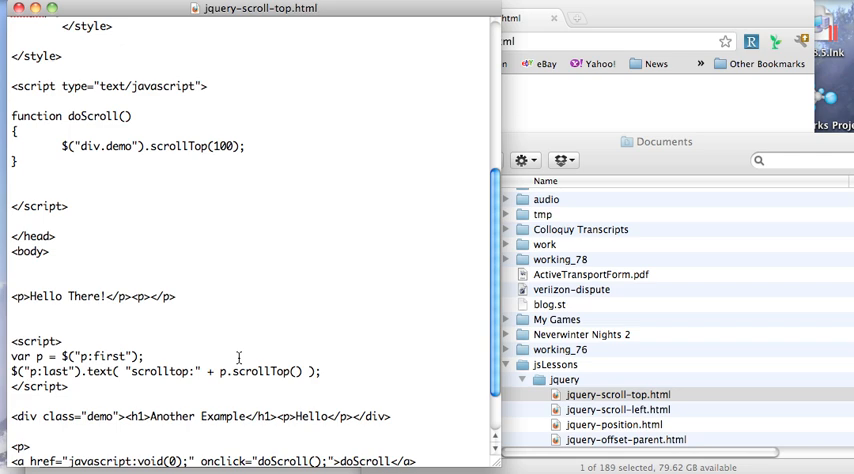